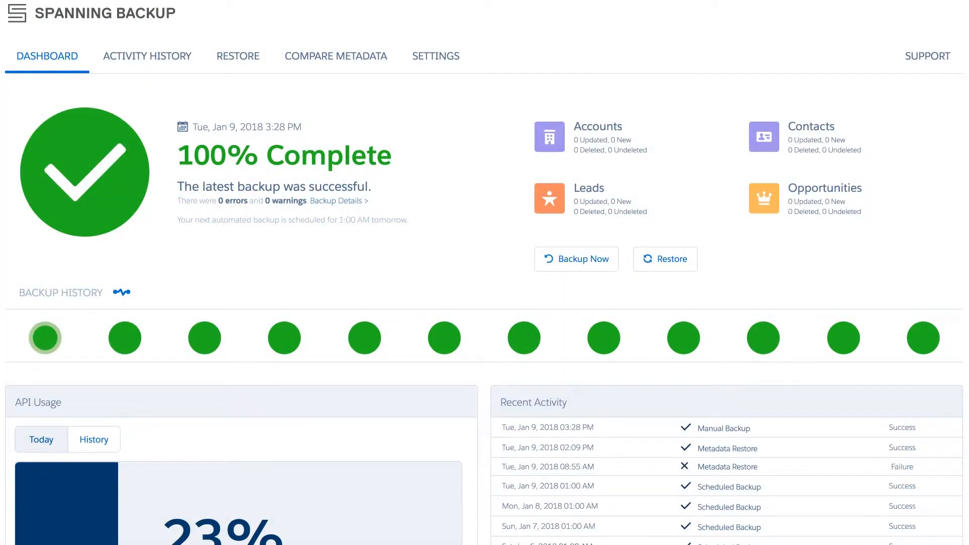
mouse_move(493, 200)
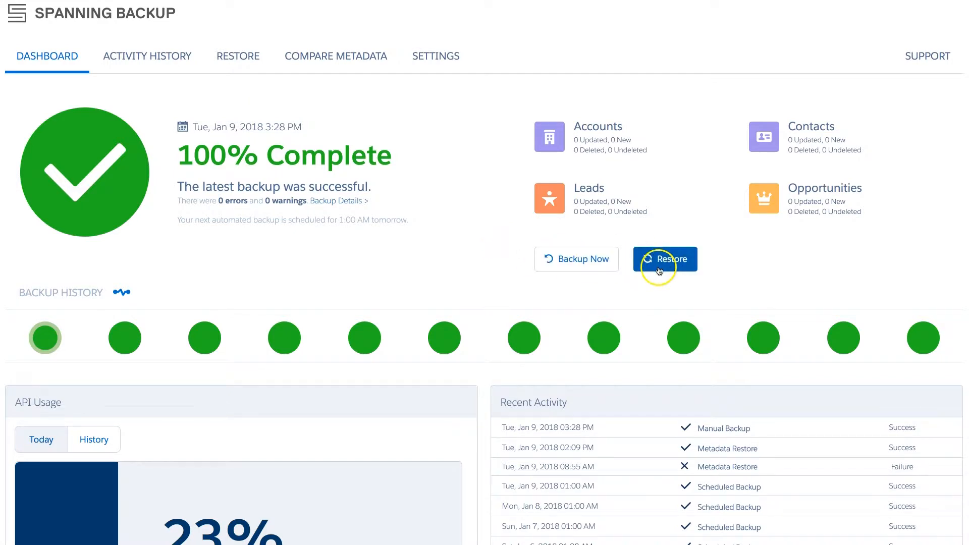
Start a restore of metadata, targeting this org rather than a different org.
click(665, 258)
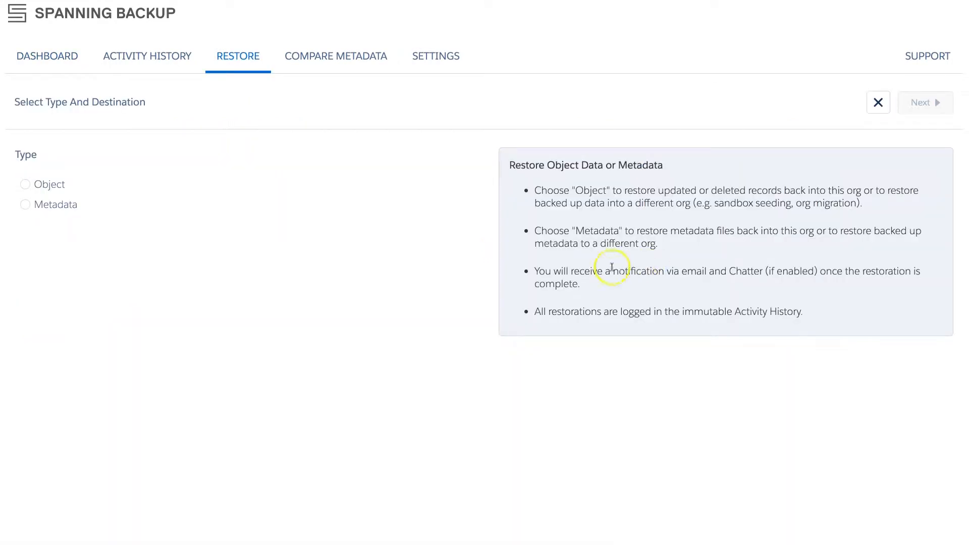
click(25, 204)
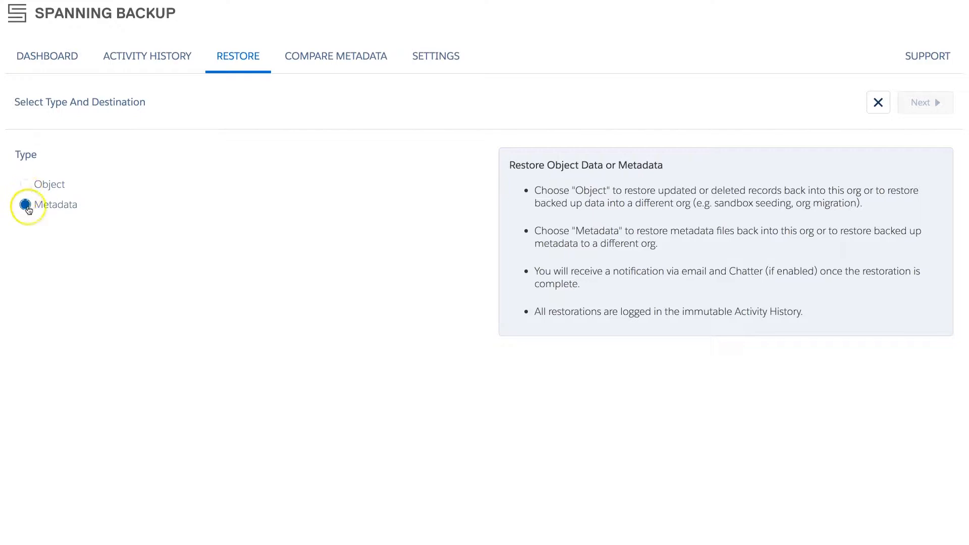
click(26, 205)
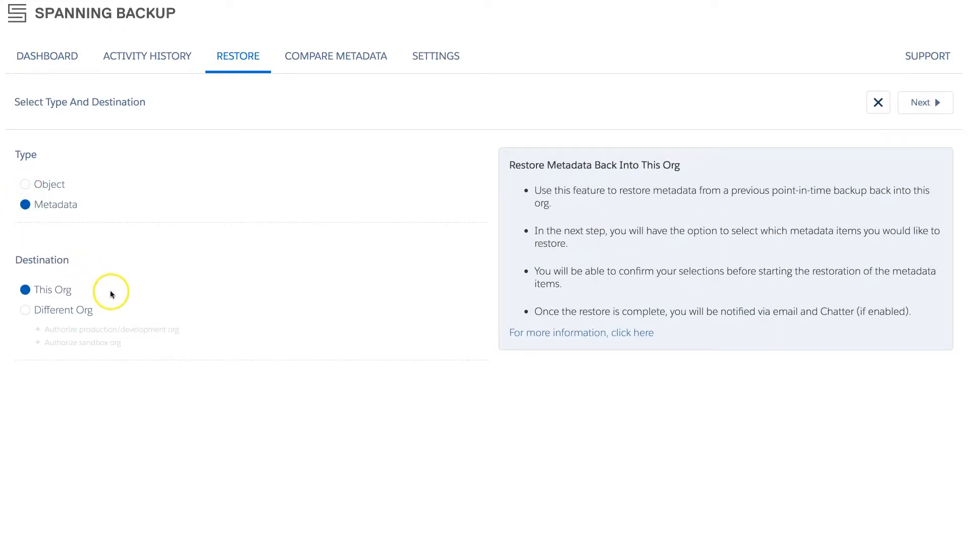
click(25, 309)
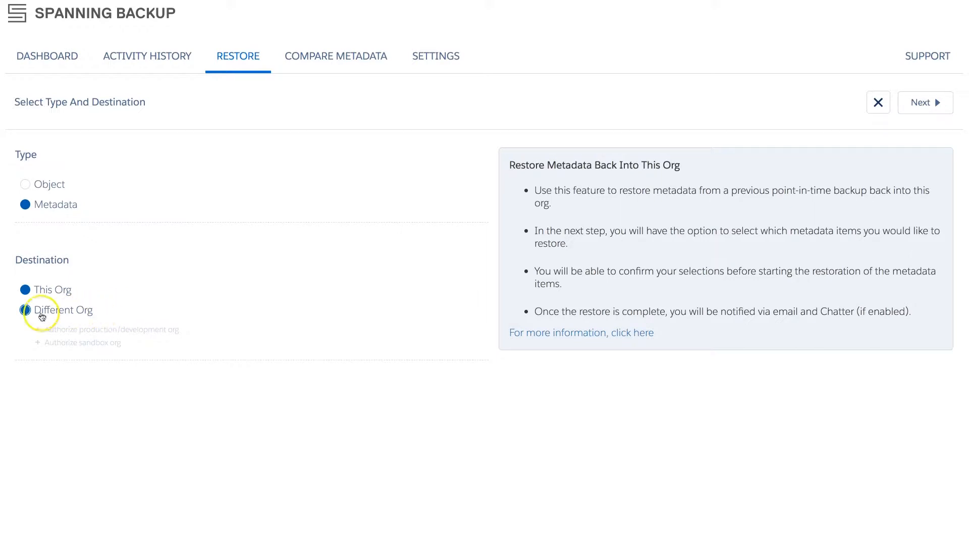
click(25, 309)
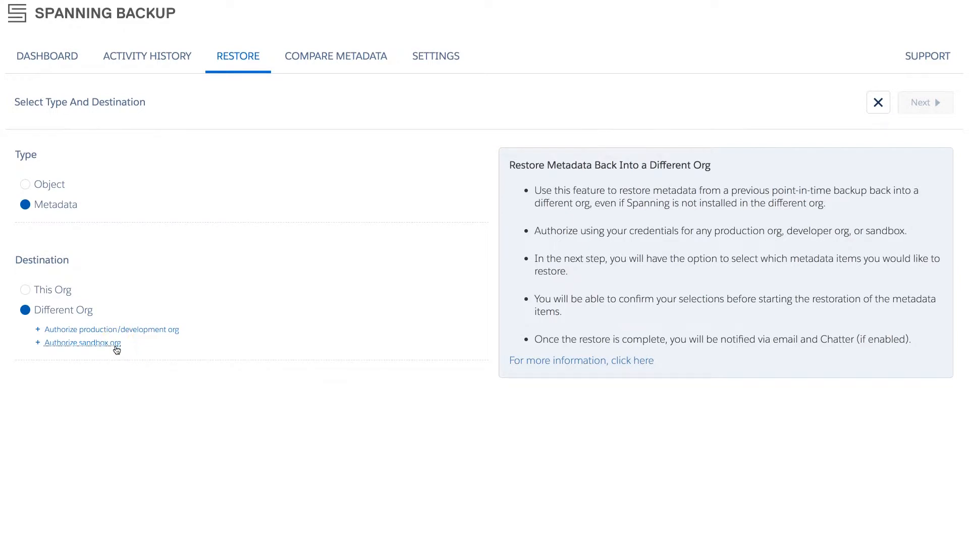
click(25, 289)
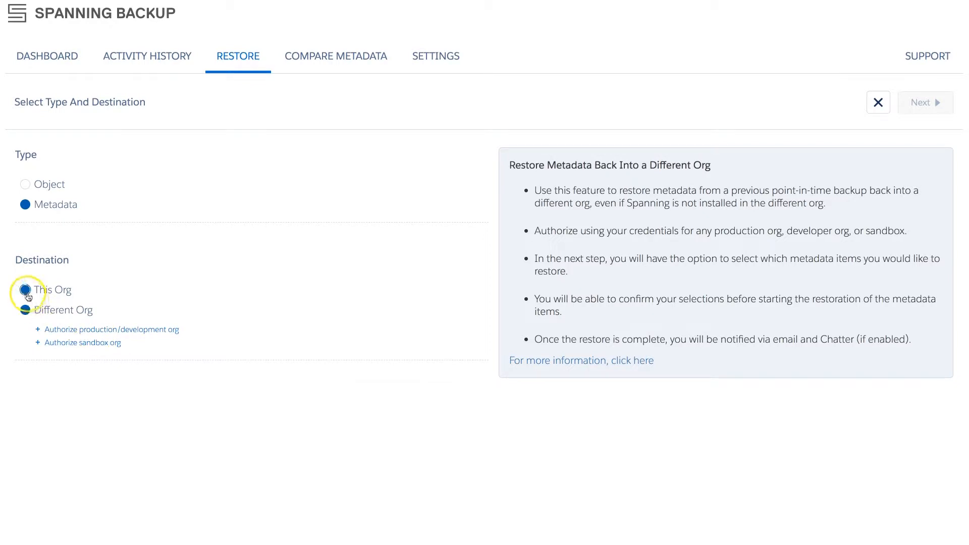
click(25, 289)
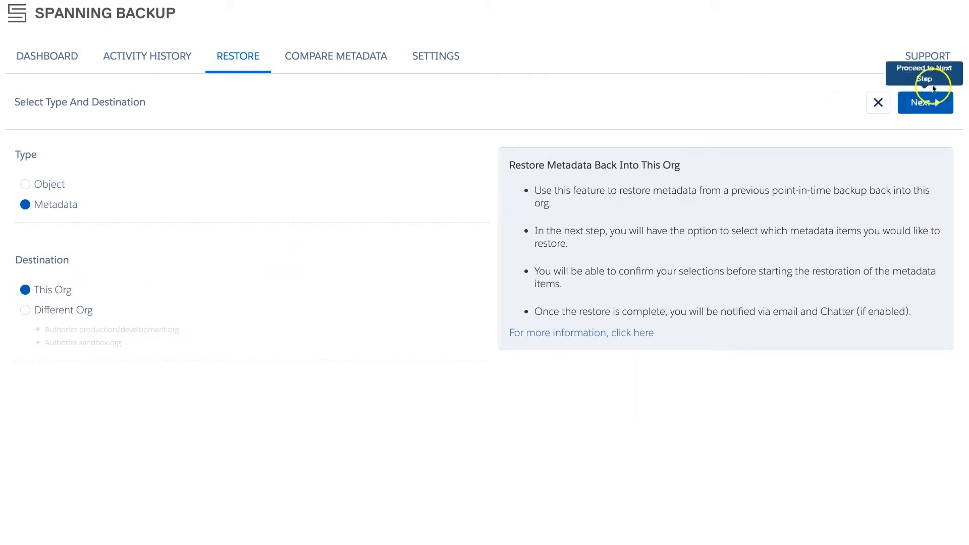
Choose the Jan 8, 2018 1:00 AM backup as the restore source.
click(924, 103)
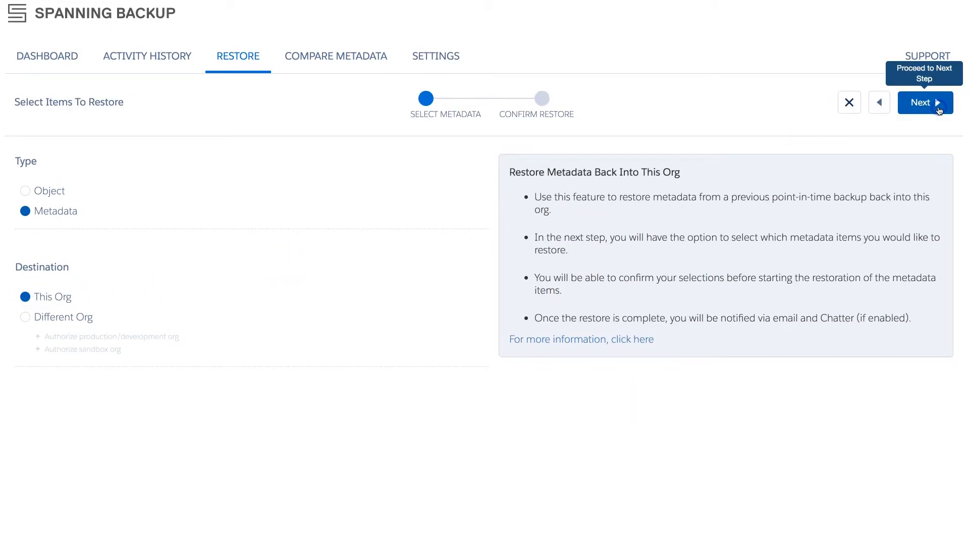
click(924, 102)
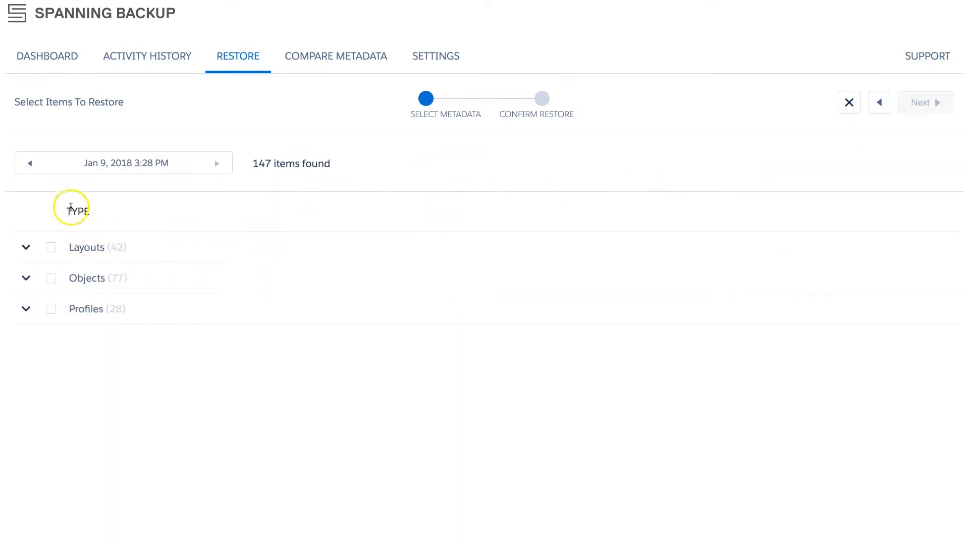
click(123, 163)
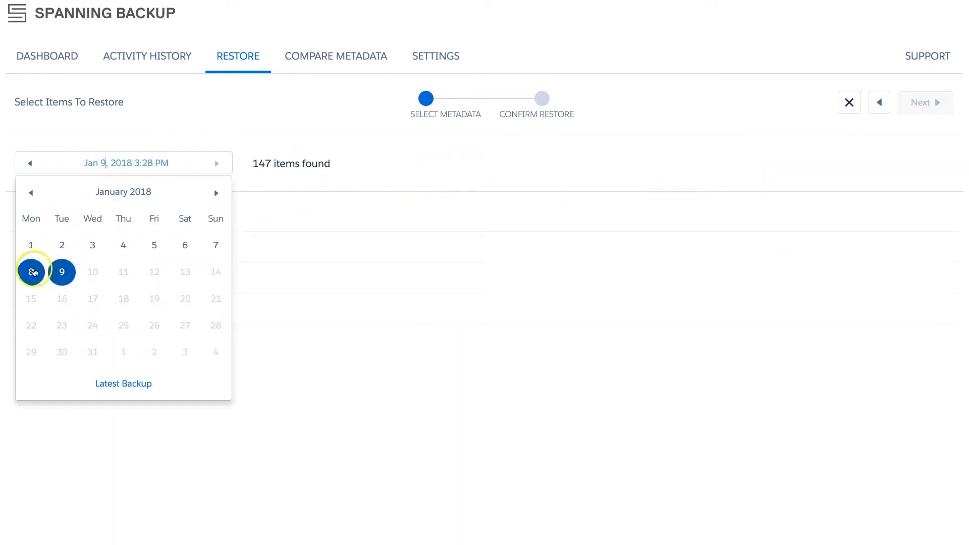
click(30, 272)
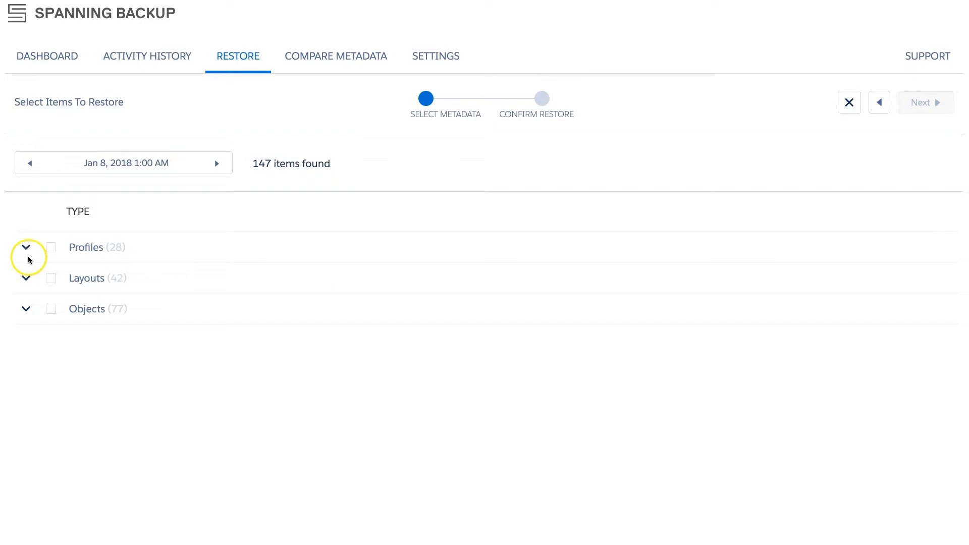
Tick the Chatter Free User profile and Campaign-Campaign Layout under Profiles and Layouts.
click(26, 248)
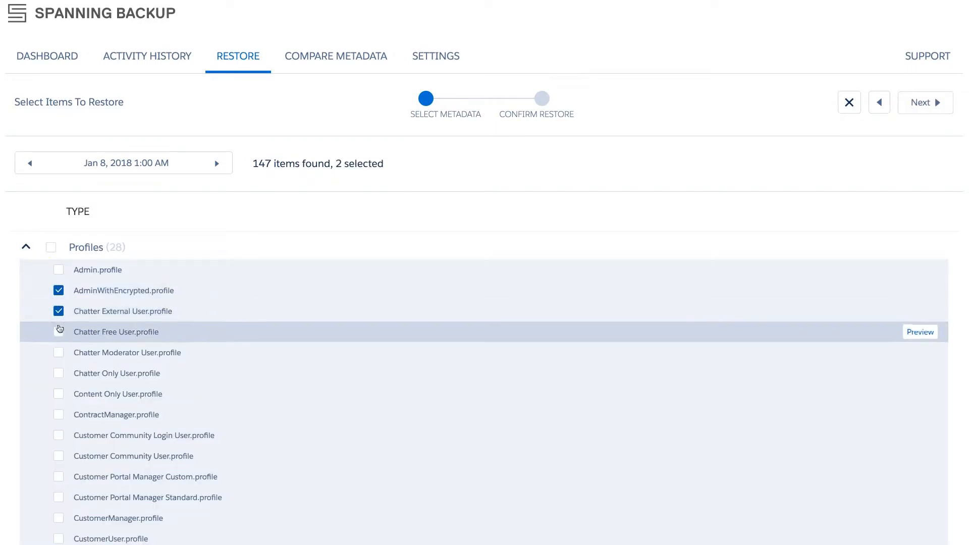
click(26, 247)
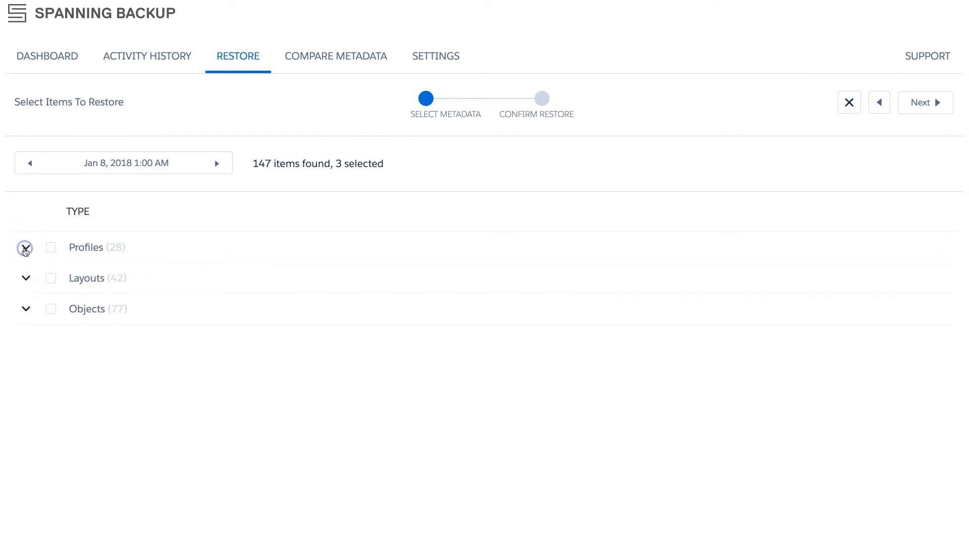
click(26, 277)
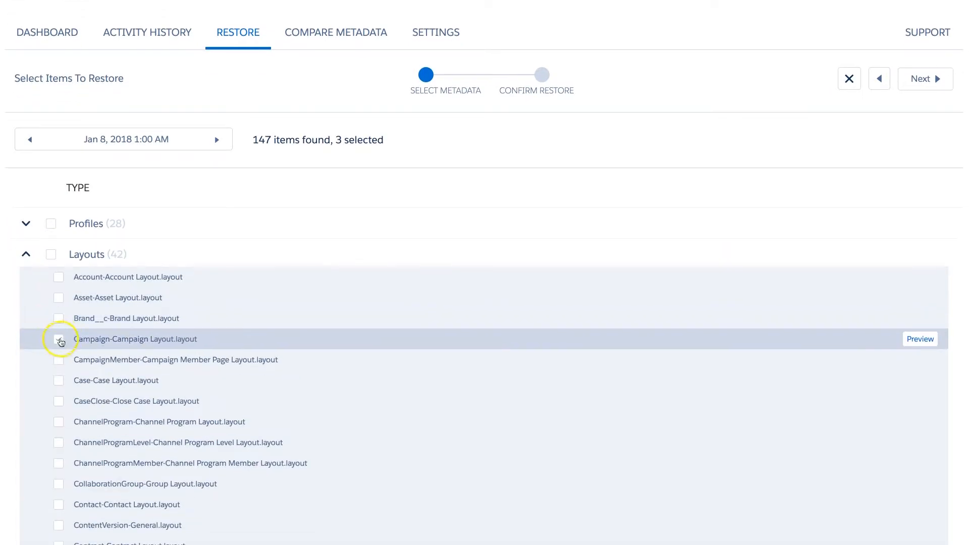
click(58, 338)
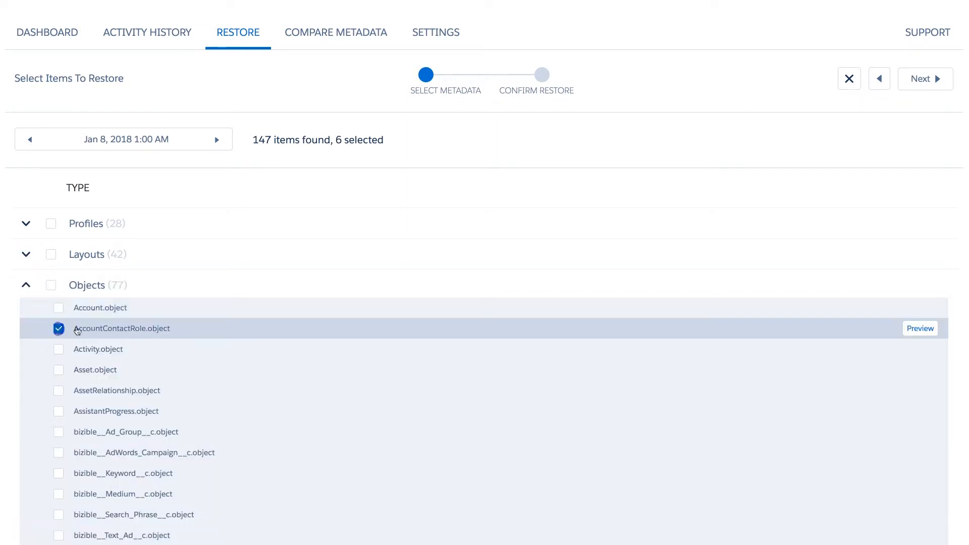
scroll(down, 3)
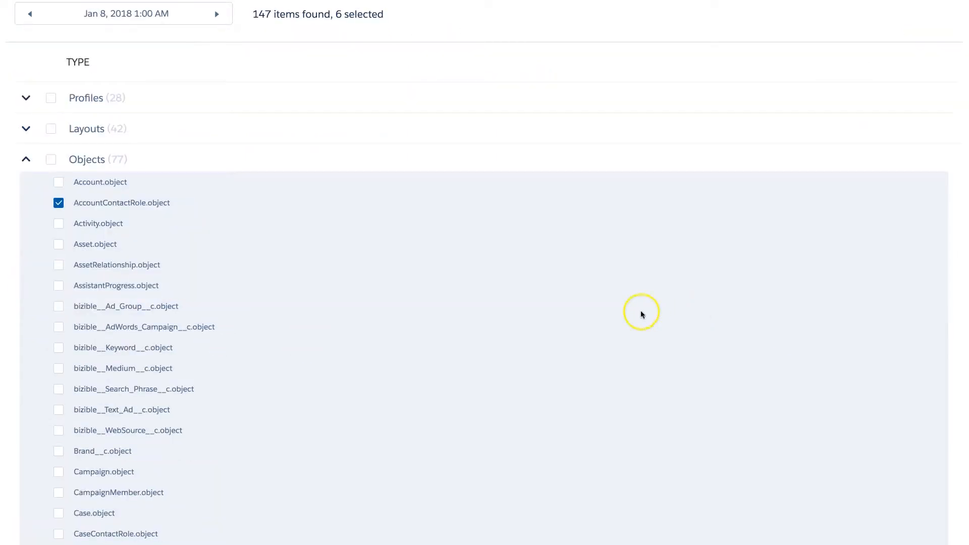
click(121, 203)
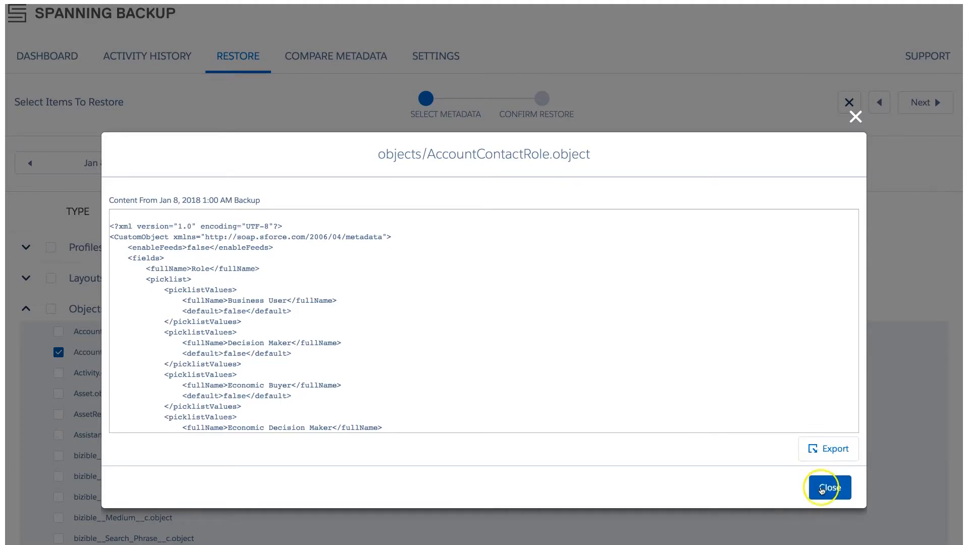
click(828, 487)
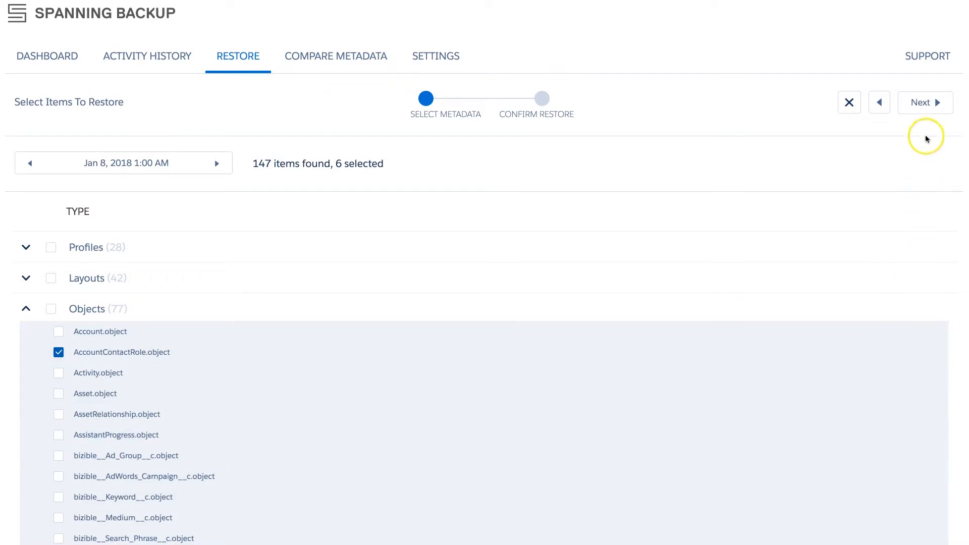
Run the six-item restore and open its Activity History entry showing 6/6 restored.
click(921, 102)
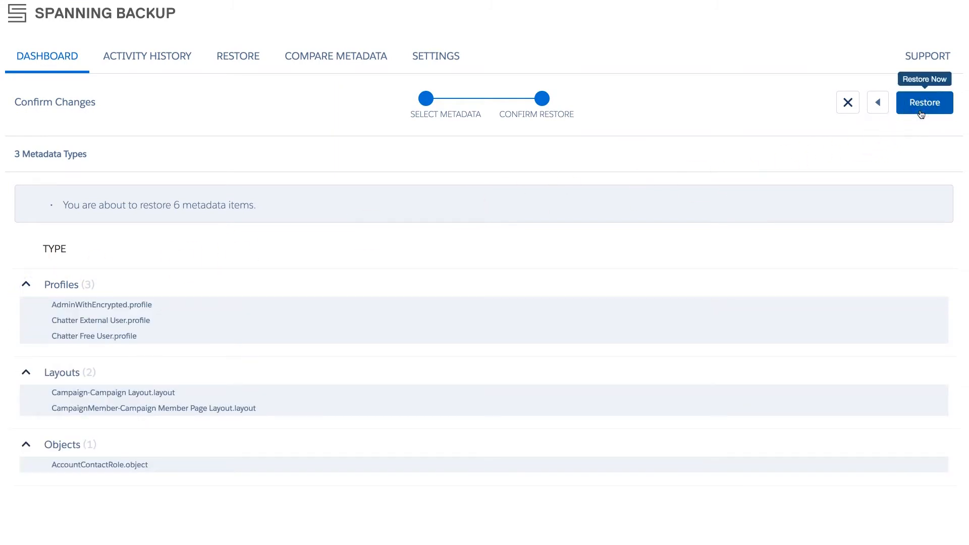
click(924, 102)
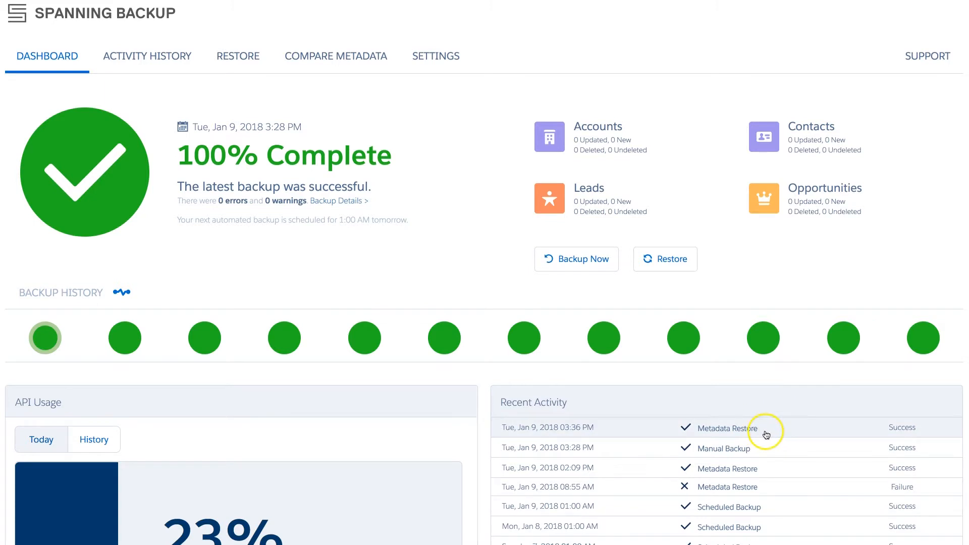
click(726, 427)
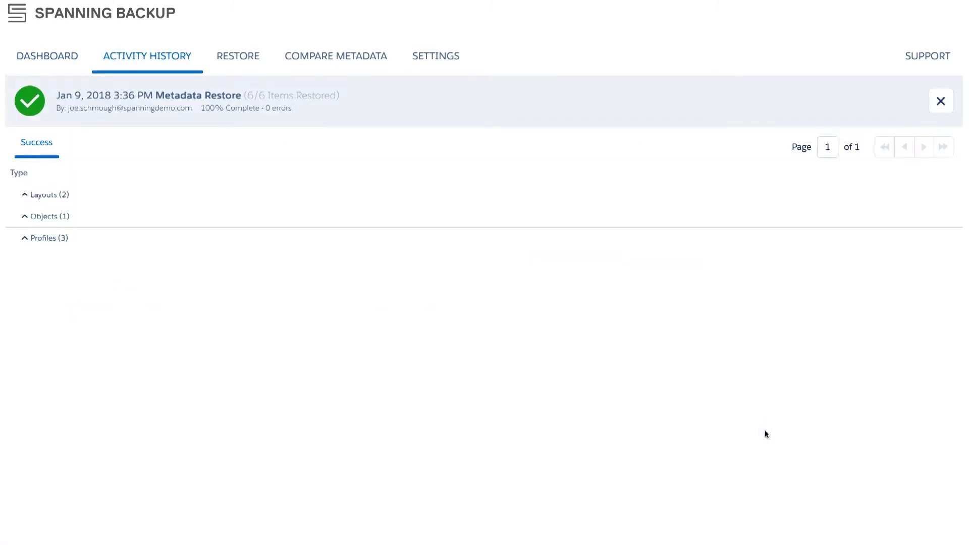